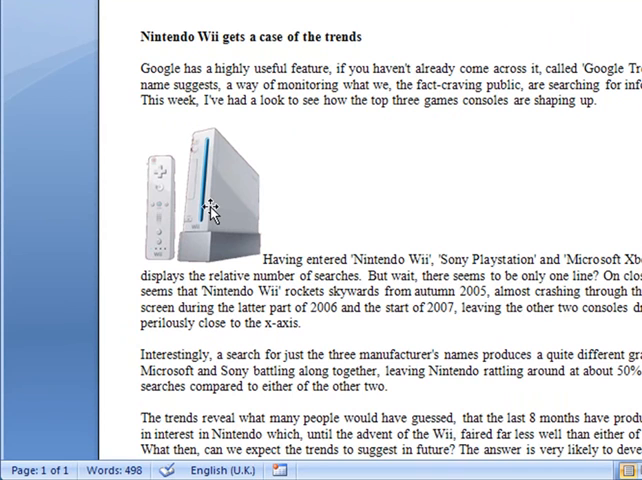
# - Select the Wii console picture so its Picture Tools Format options appear
pyautogui.click(210, 210)
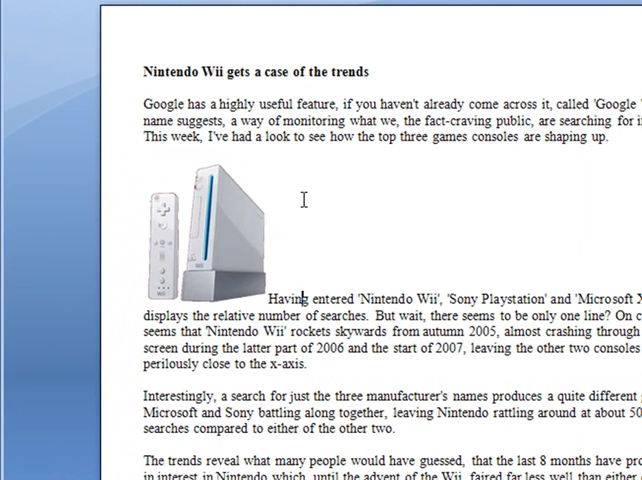
pyautogui.moveTo(272, 288)
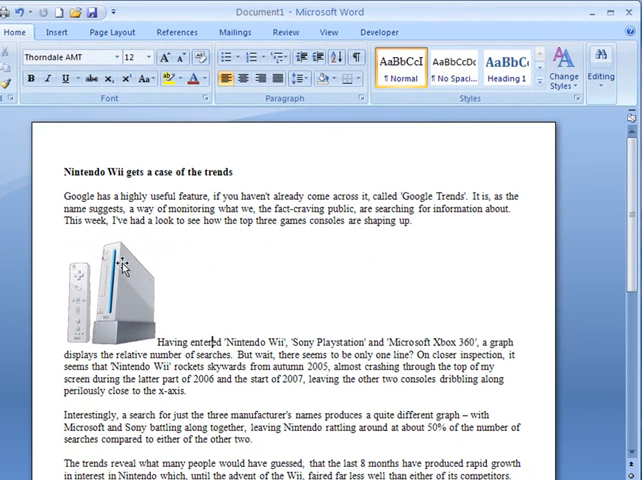
pyautogui.click(110, 284)
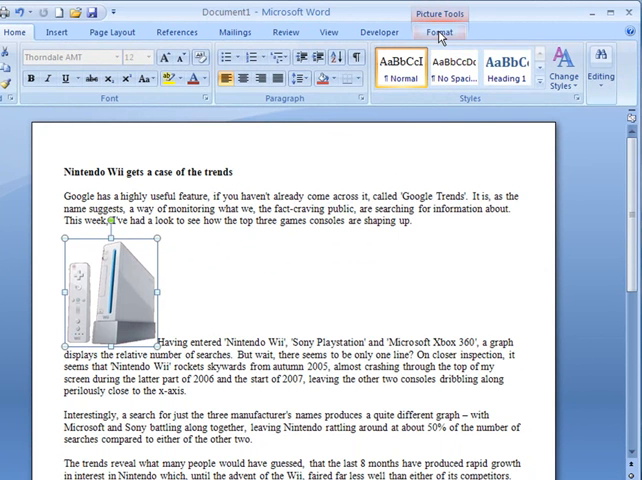
pyautogui.click(440, 32)
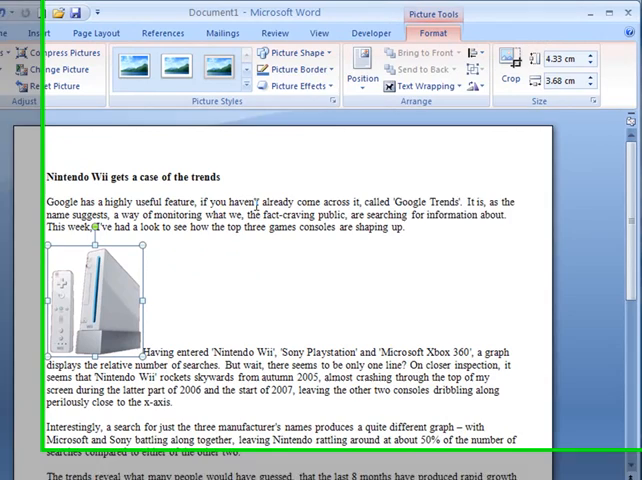
pyautogui.moveTo(408, 88)
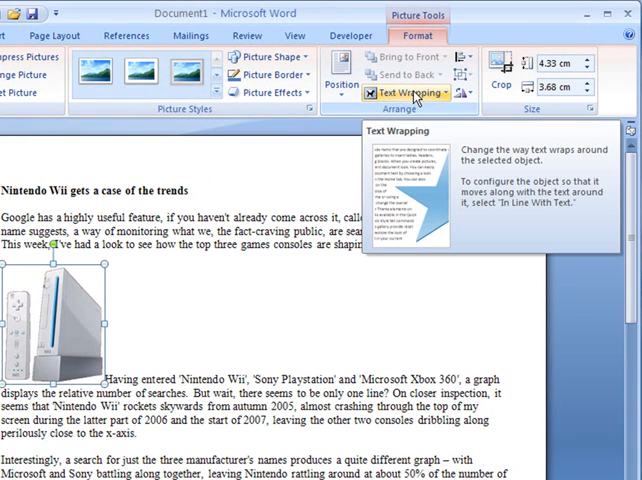
# - Apply Tight text wrapping so the article text flows closely around the Wii picture
pyautogui.click(400, 94)
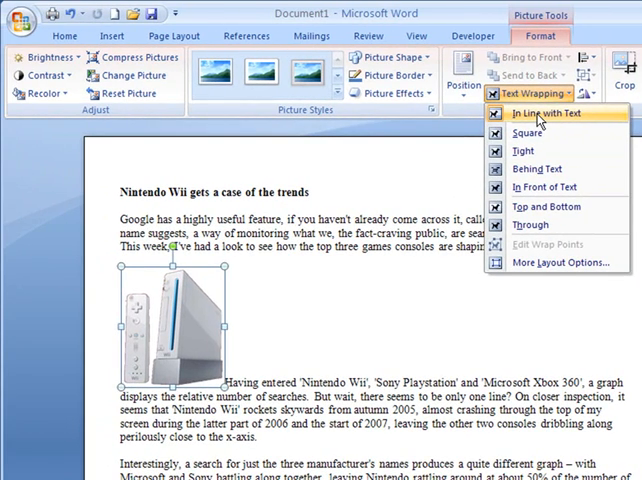
pyautogui.moveTo(536, 150)
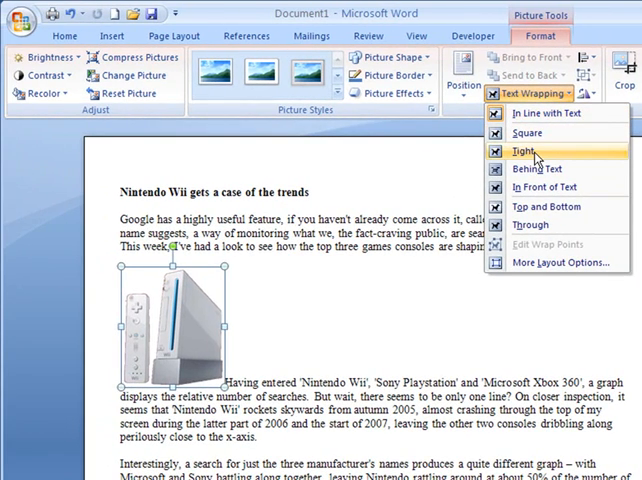
pyautogui.click(528, 152)
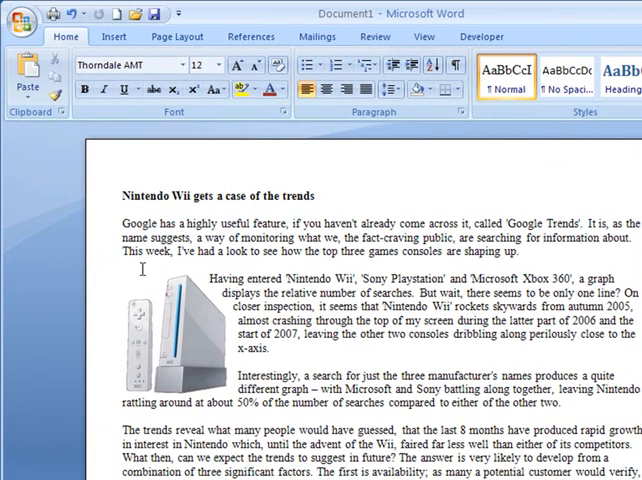
pyautogui.moveTo(228, 322)
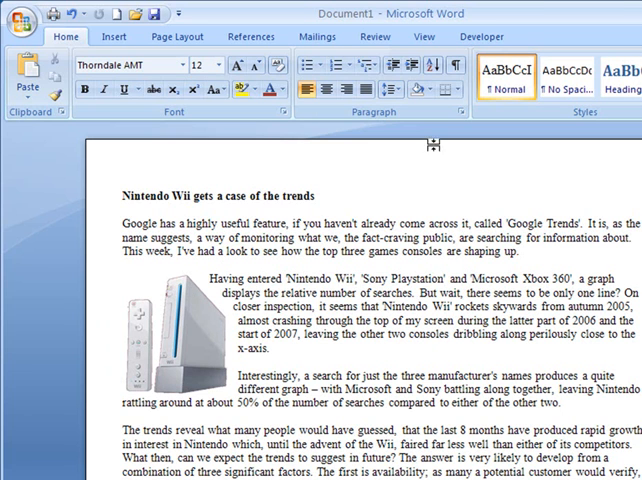
# - Switch the Wii picture to Square wrapping so paragraphs flow around its rectangular edges
pyautogui.click(160, 320)
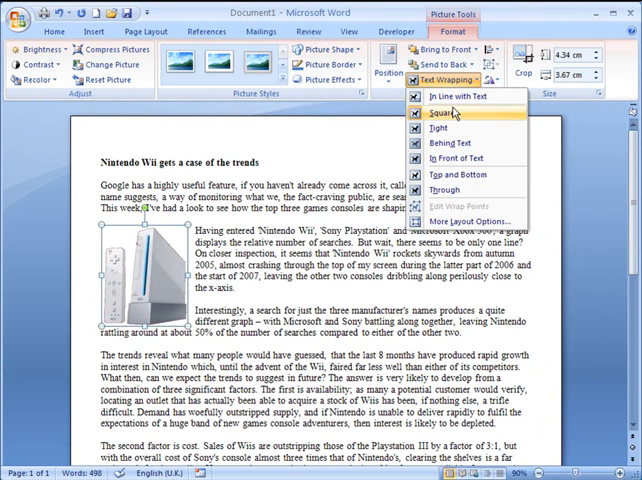
pyautogui.click(452, 114)
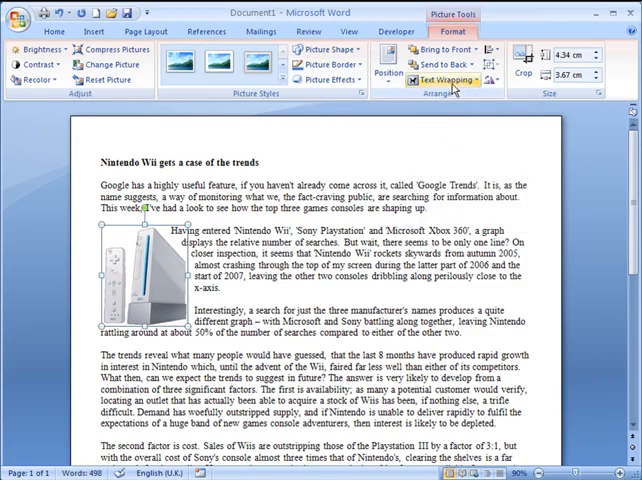